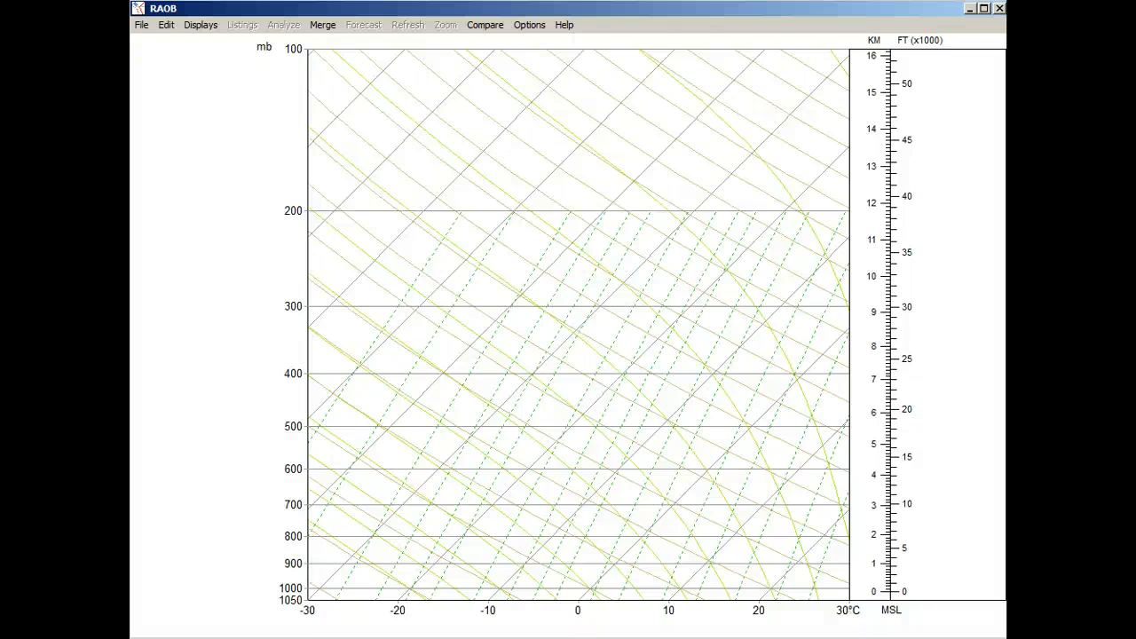
Bring up the Download Rawinsonde Data via Internet window from the File menu
left_click(141, 24)
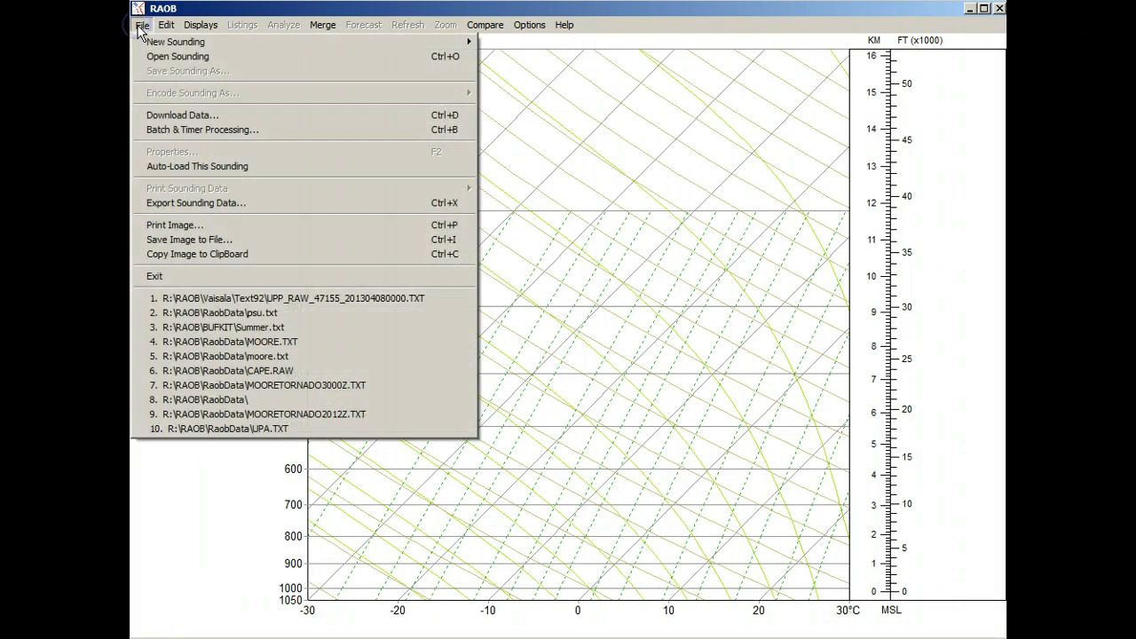
mouse_move(181, 114)
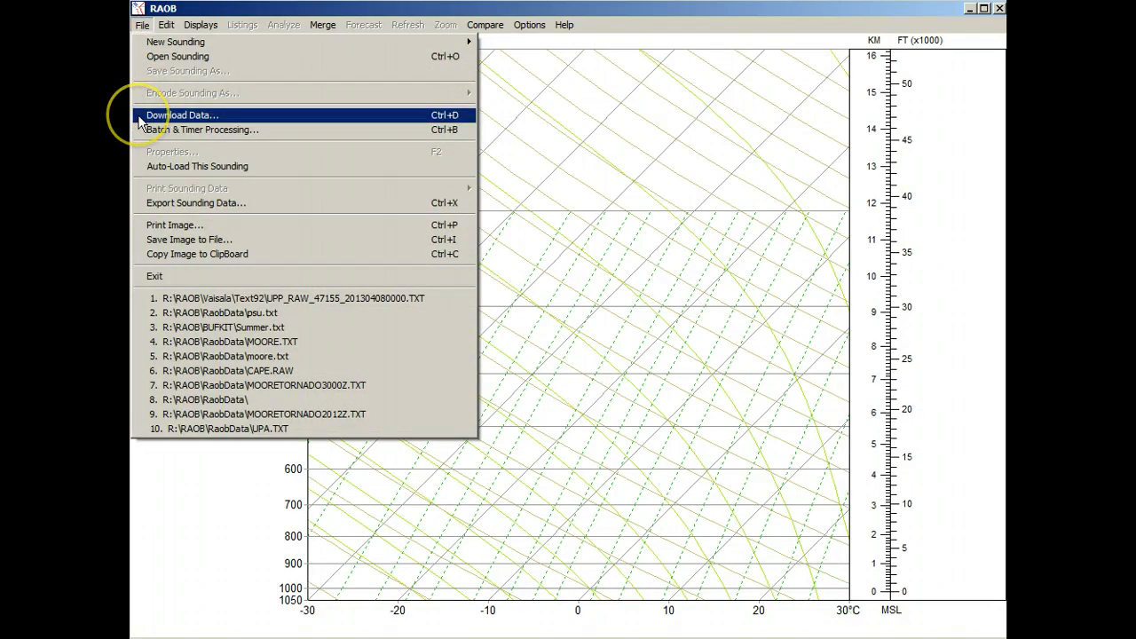
left_click(181, 114)
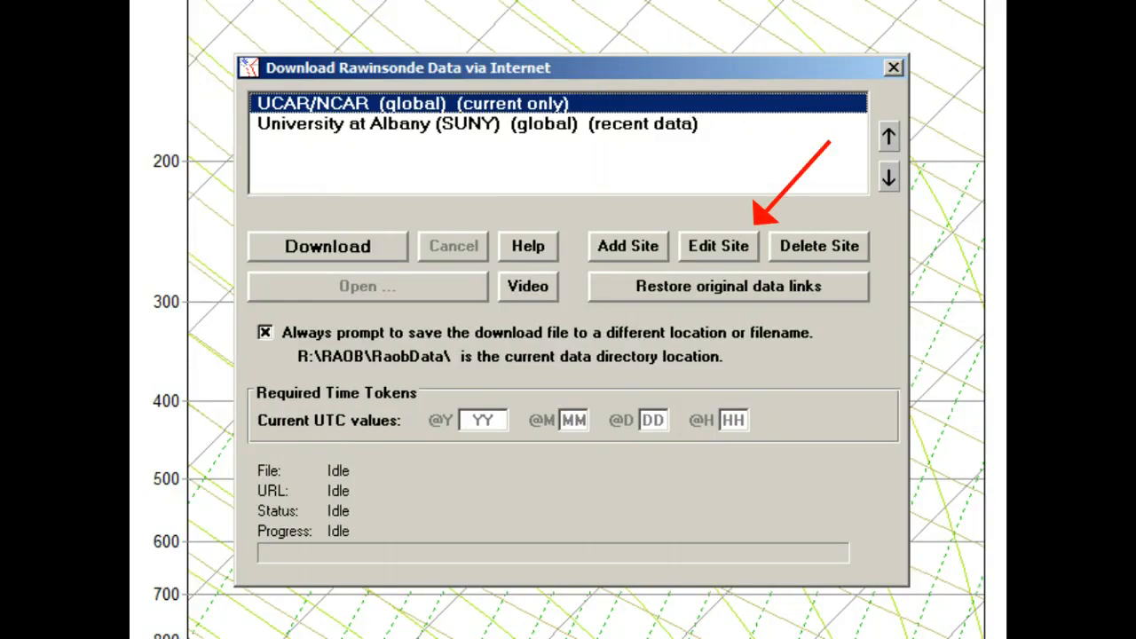
Edit the UCAR/NCAR site name to end with '(current.rawins)' and save it
left_click(717, 245)
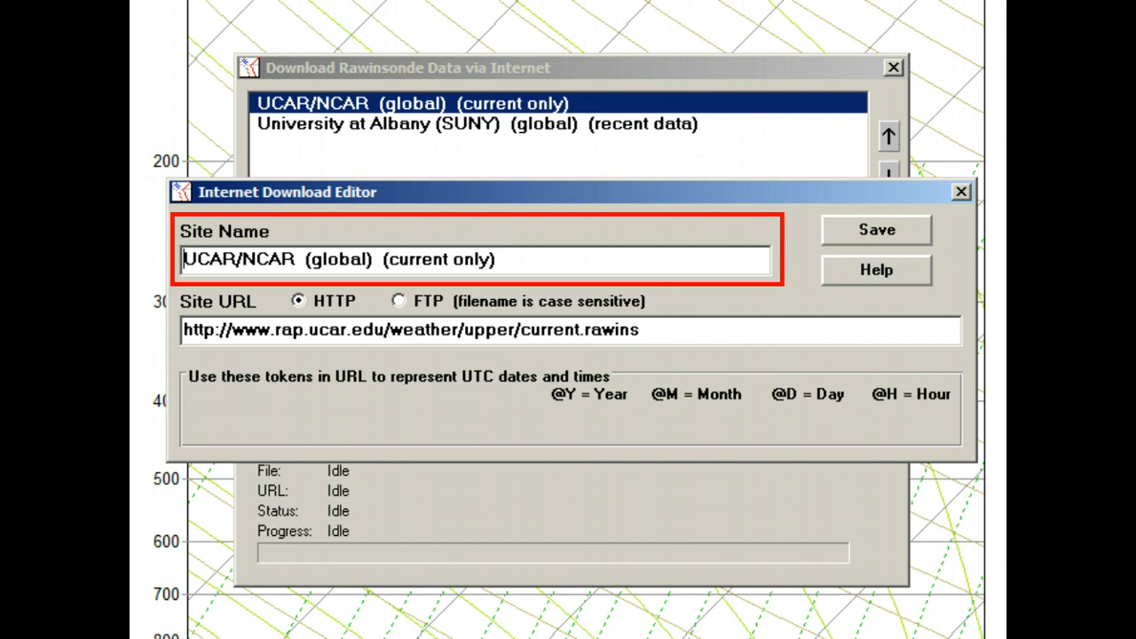
double_click(436, 259)
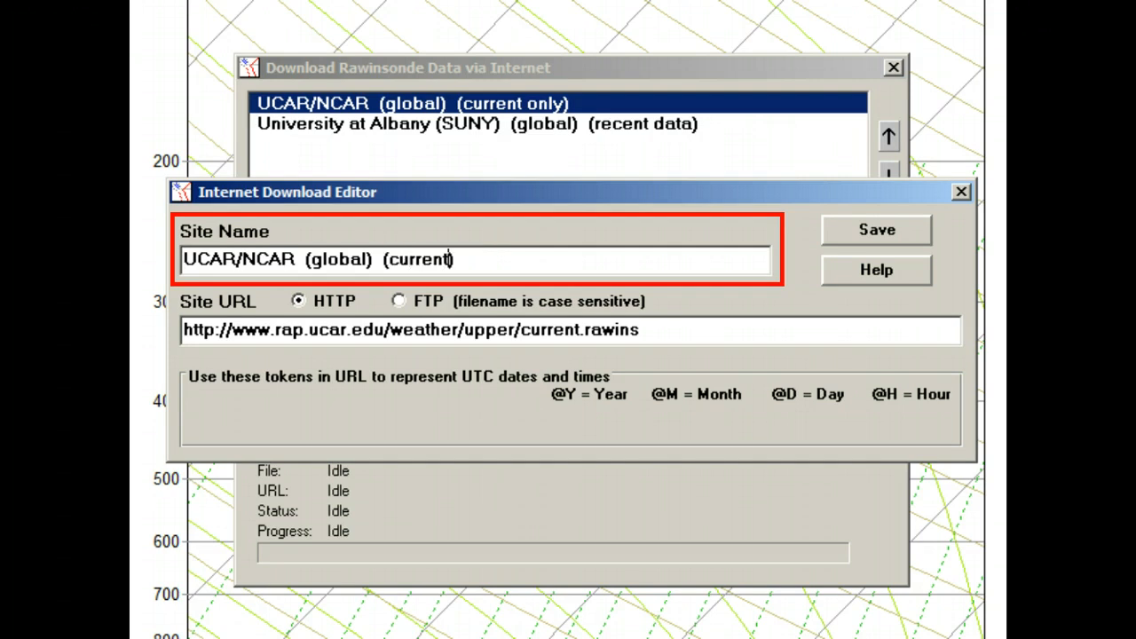
type(".rawi")
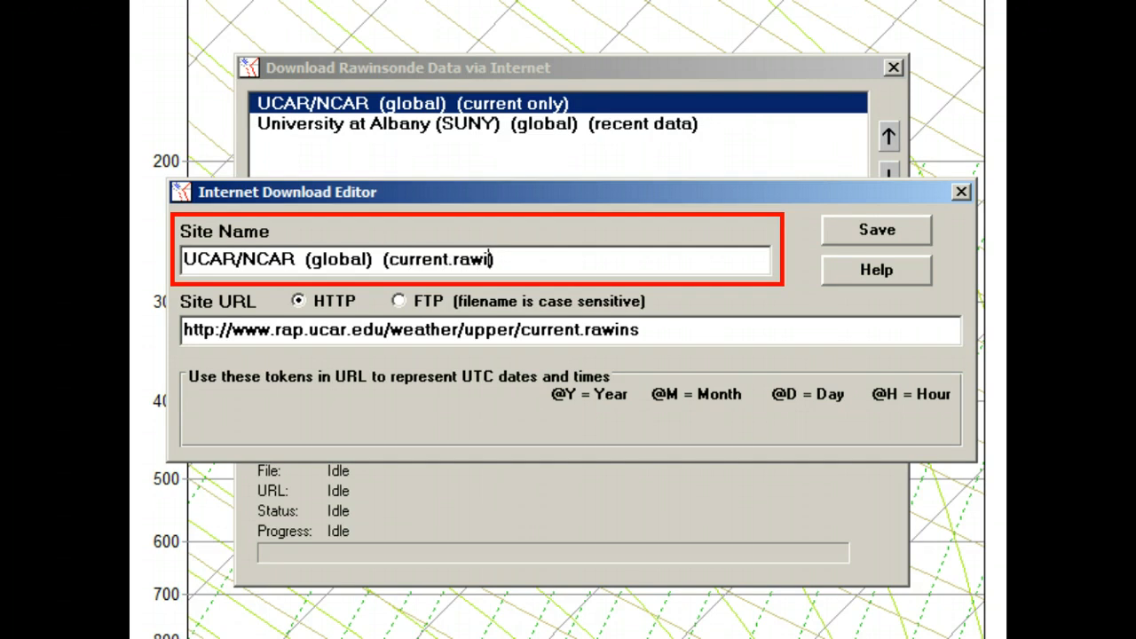
type("ns")
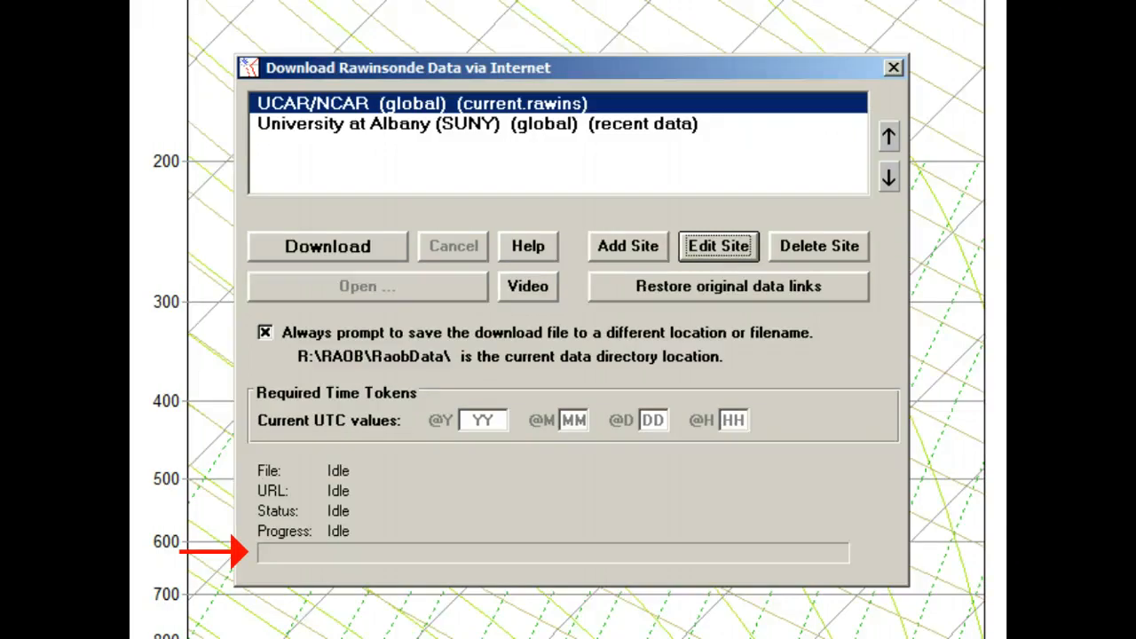
Download current.rawins from UCAR/NCAR and browse its list of 674 soundings
left_click(326, 245)
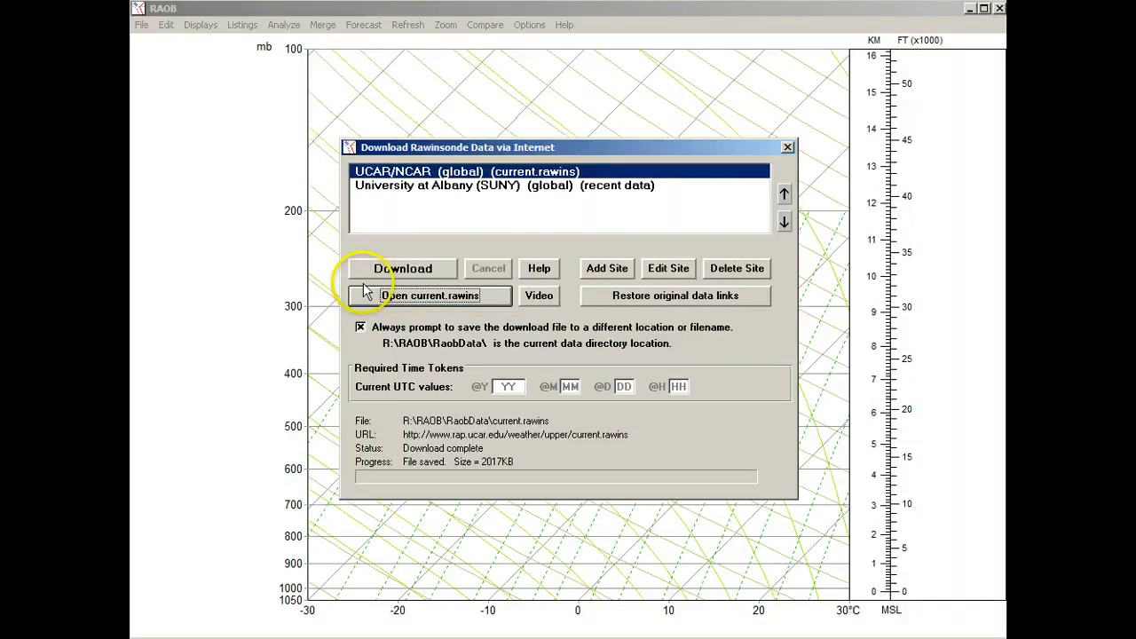
left_click(430, 295)
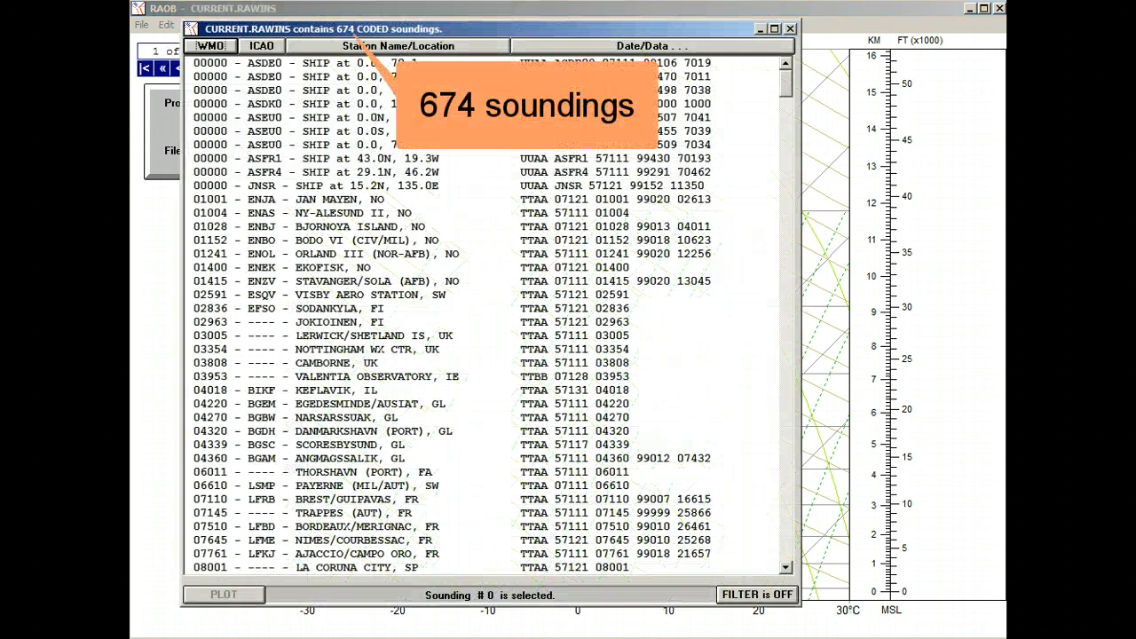
scroll("down", 3)
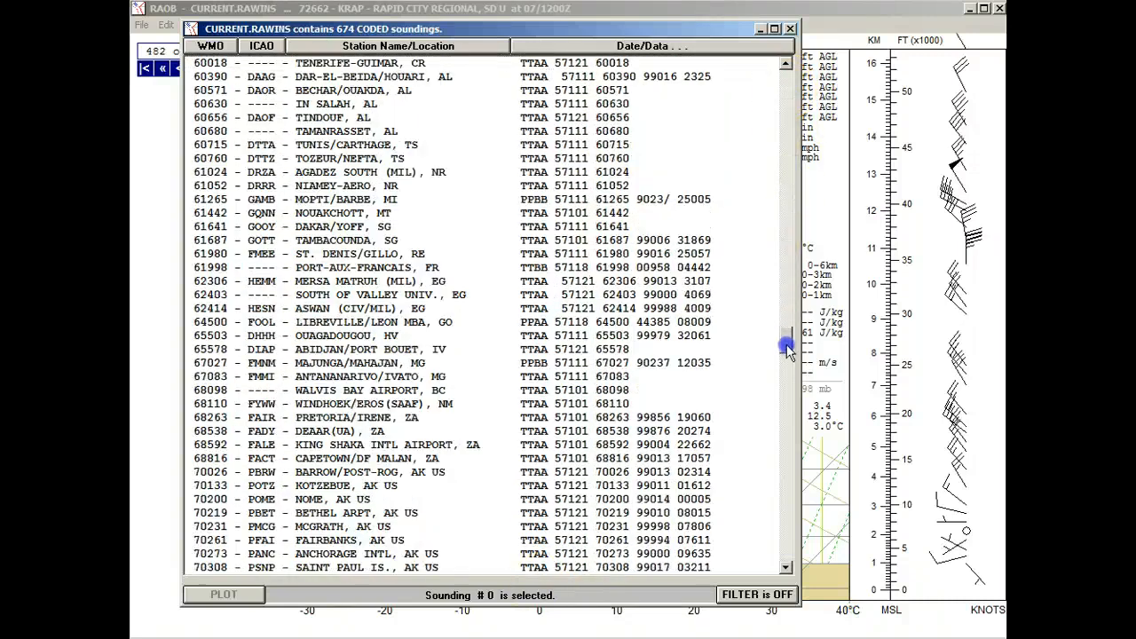
scroll("down", 3)
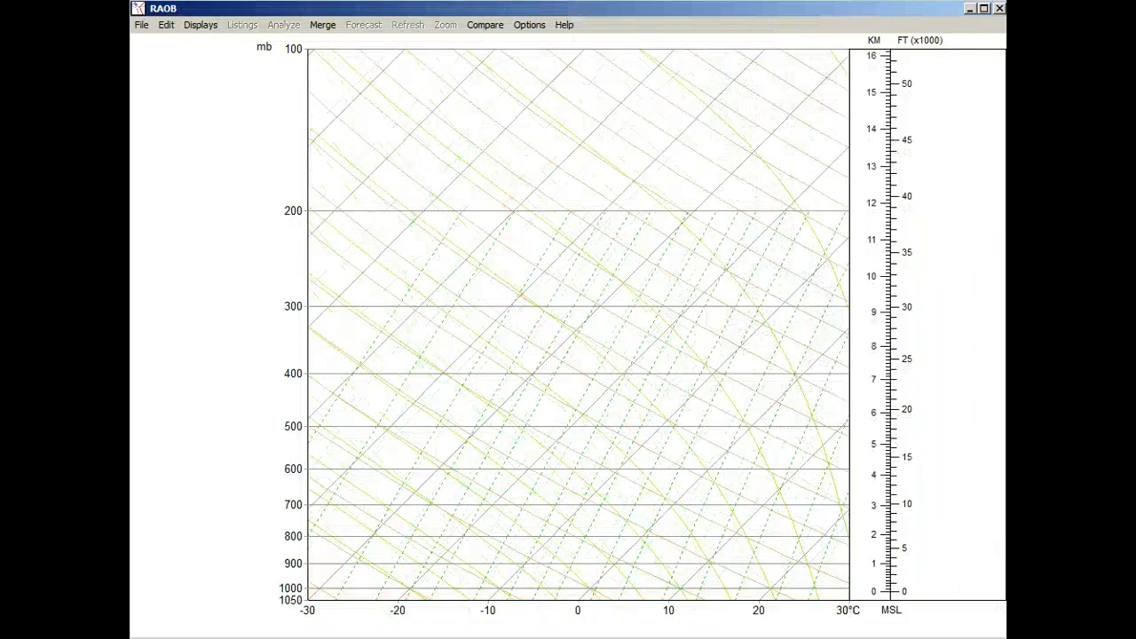
Reopen the internet download window to reach the University at Albany site settings
left_click(140, 25)
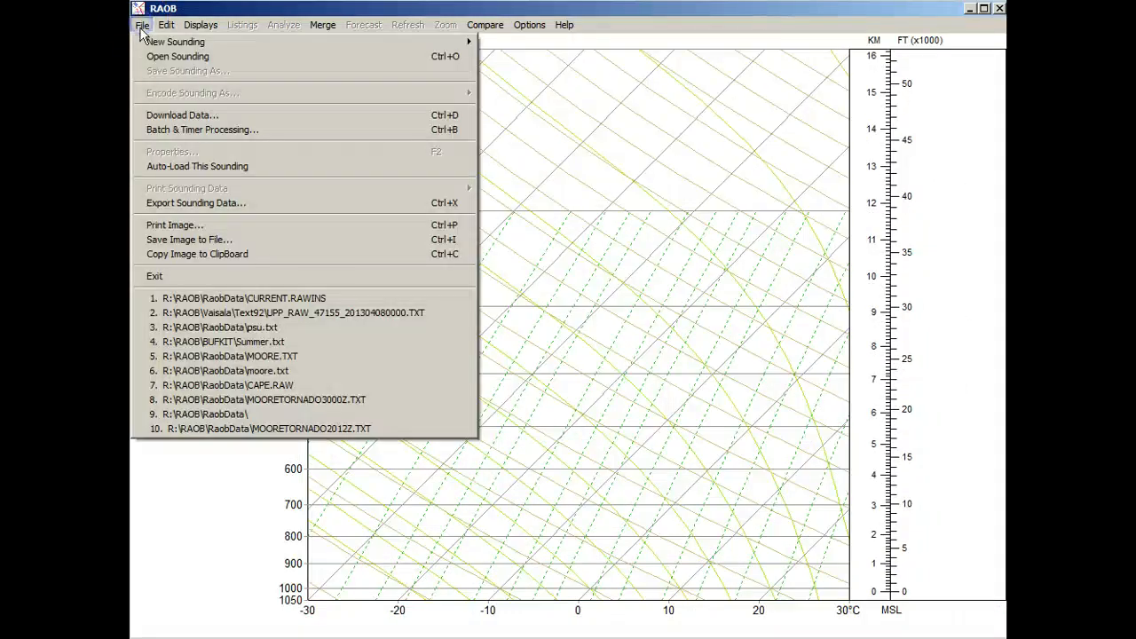
left_click(181, 114)
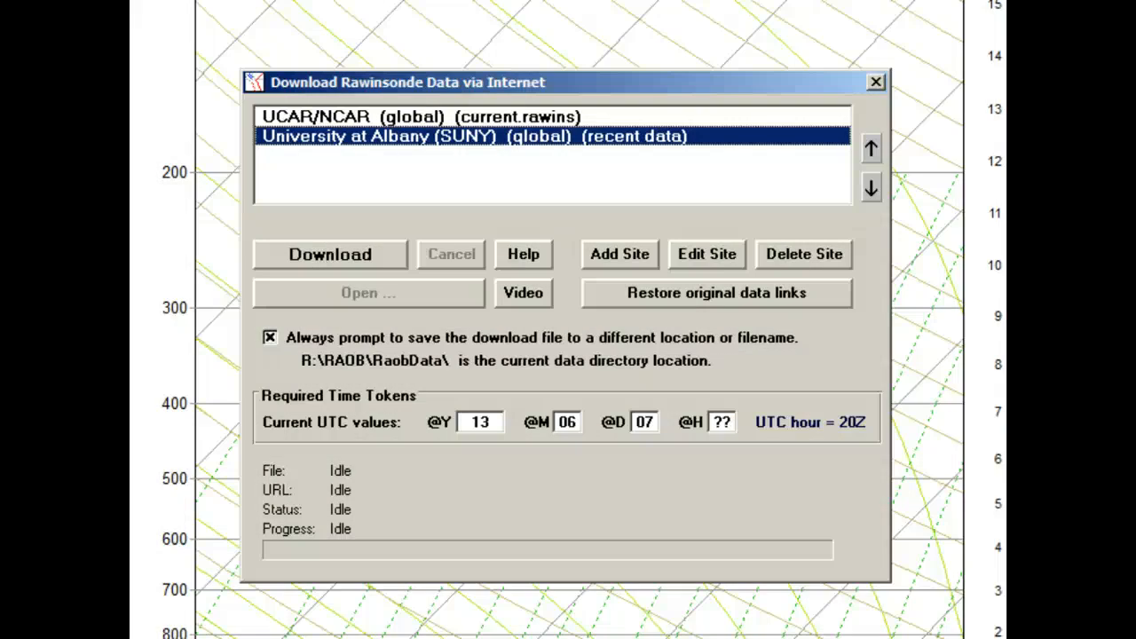
mouse_move(710, 132)
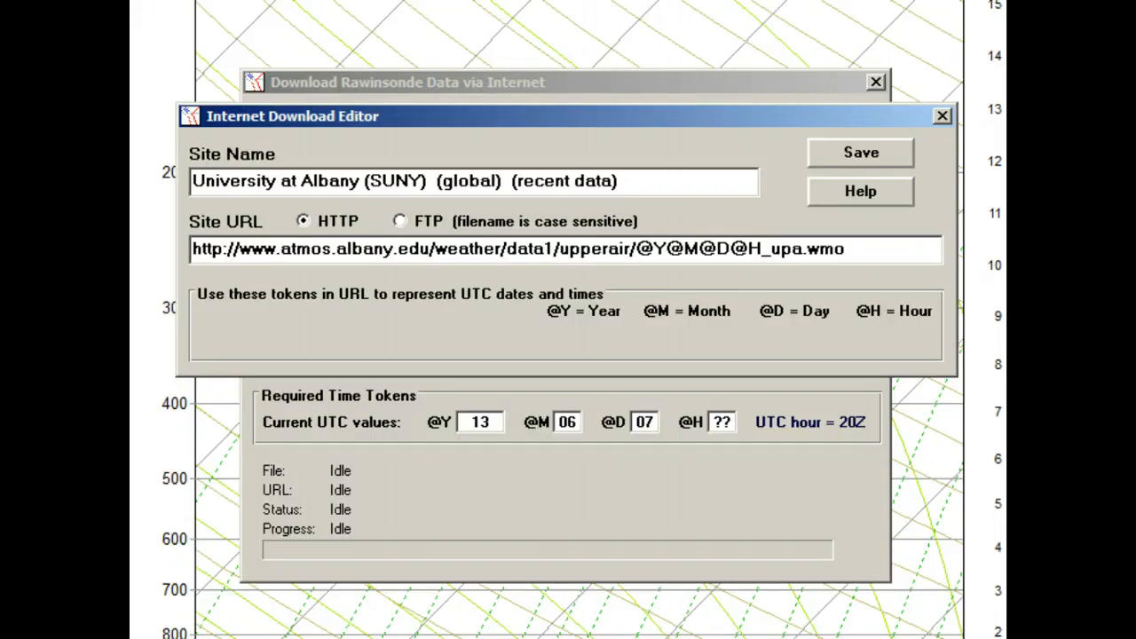
Switch the Albany site's connection type to FTP, exposing user name and password fields
left_click(400, 220)
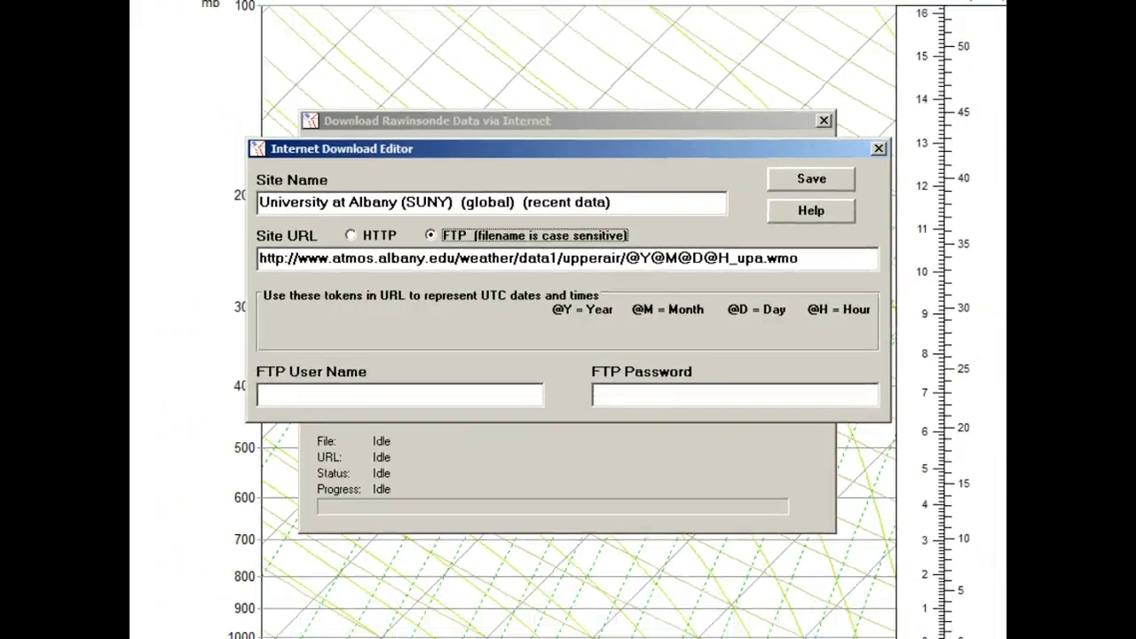
left_click(877, 149)
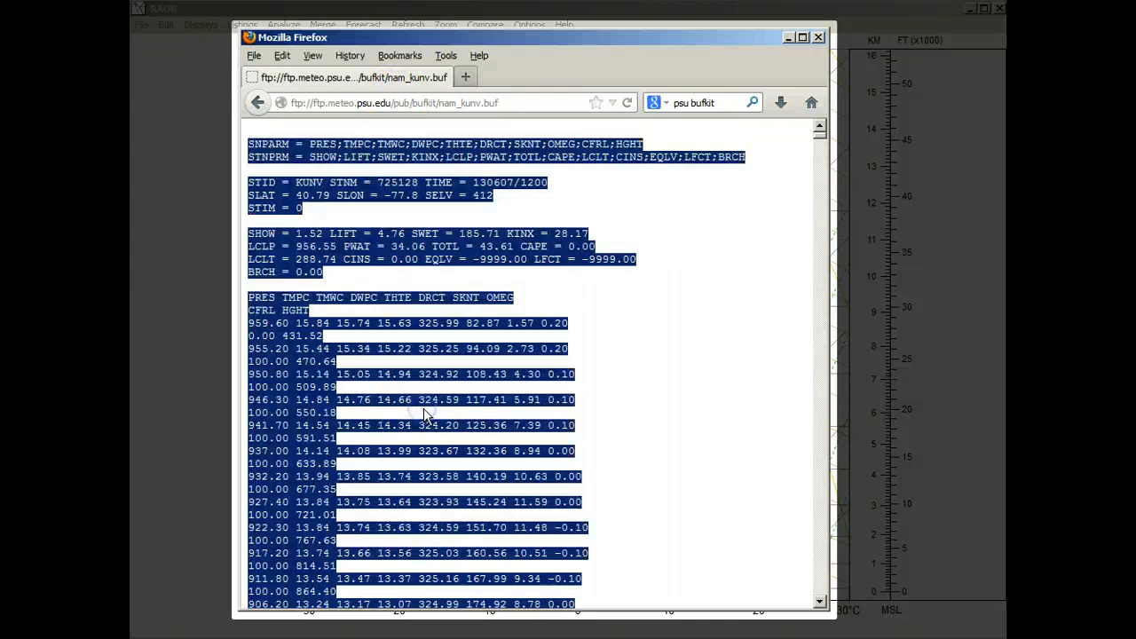
mouse_move(447, 282)
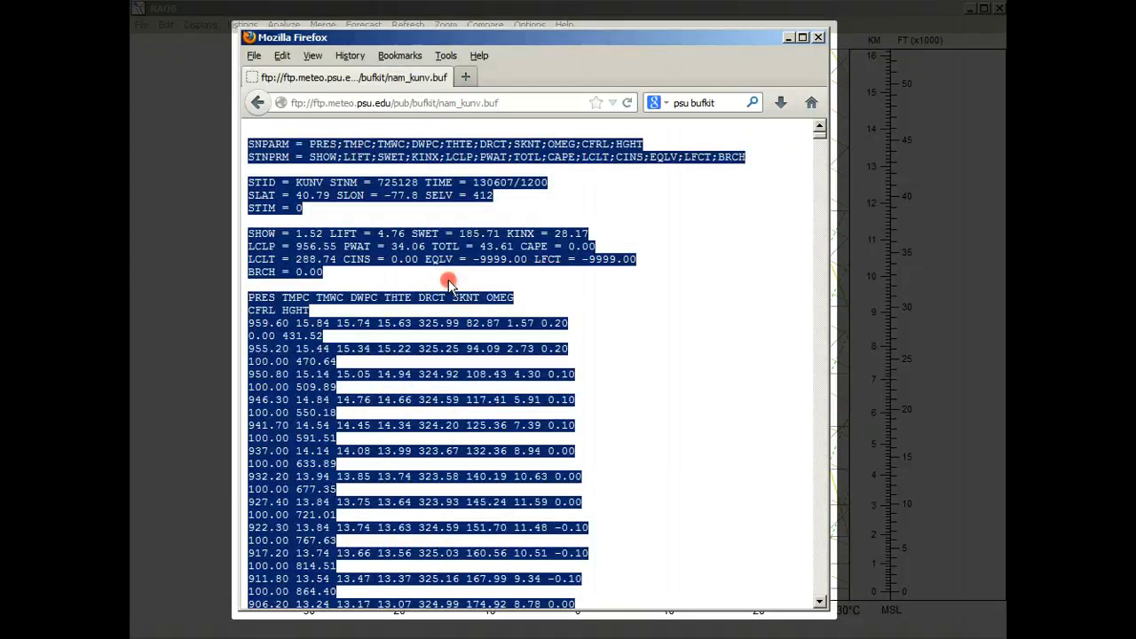
mouse_move(470, 298)
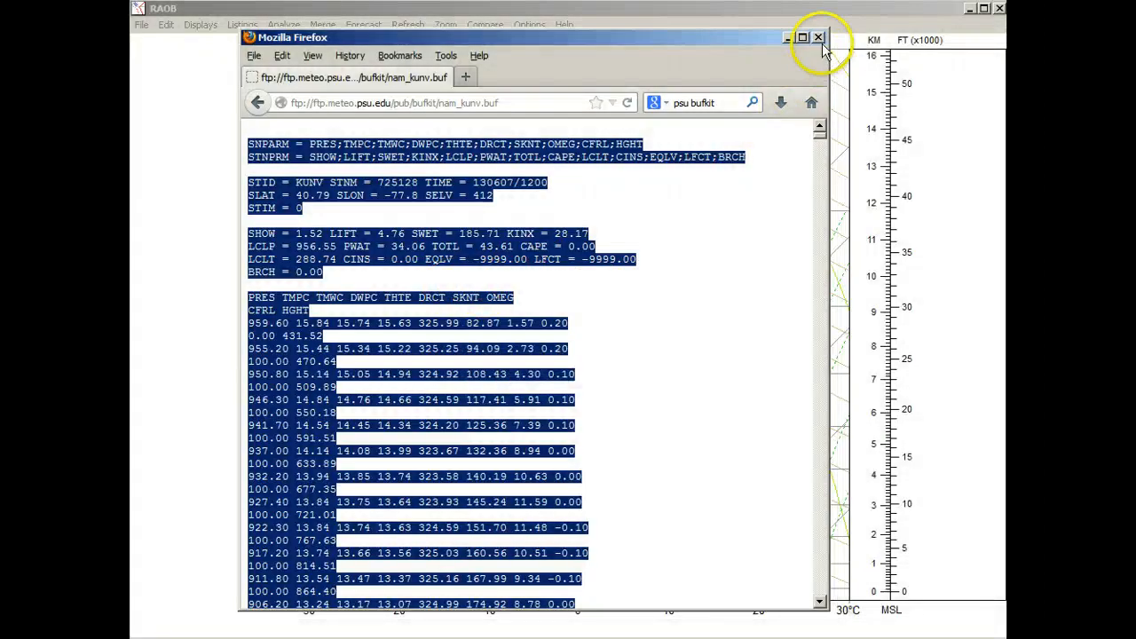
Close Firefox and paste the copied KUNV BUFKIT text into a New RAOB DataFile
left_click(817, 39)
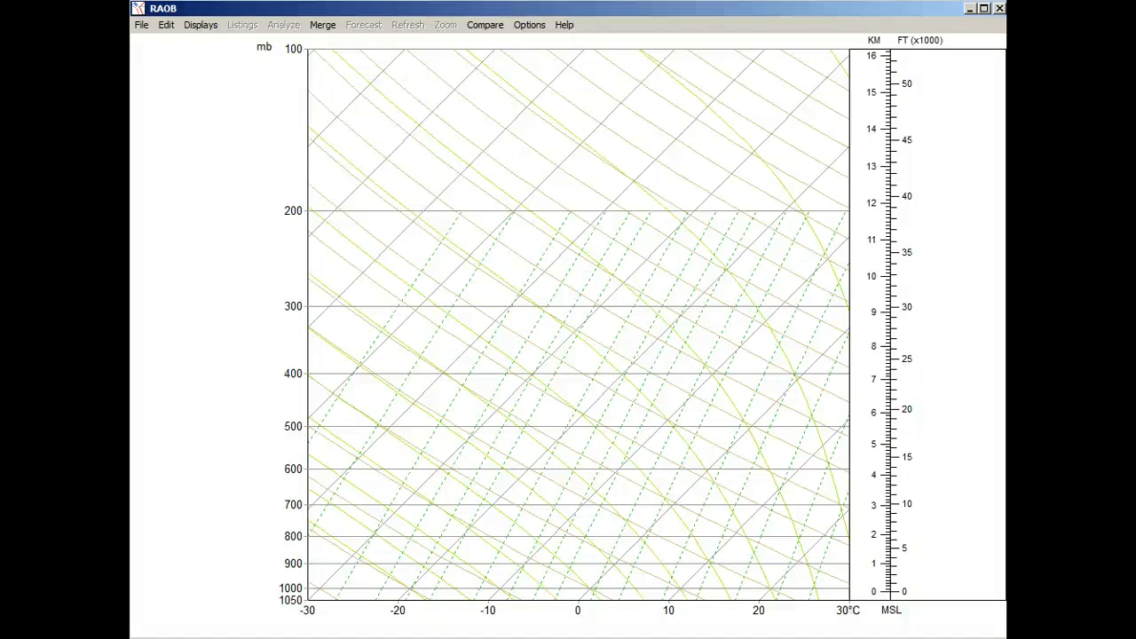
mouse_move(167, 25)
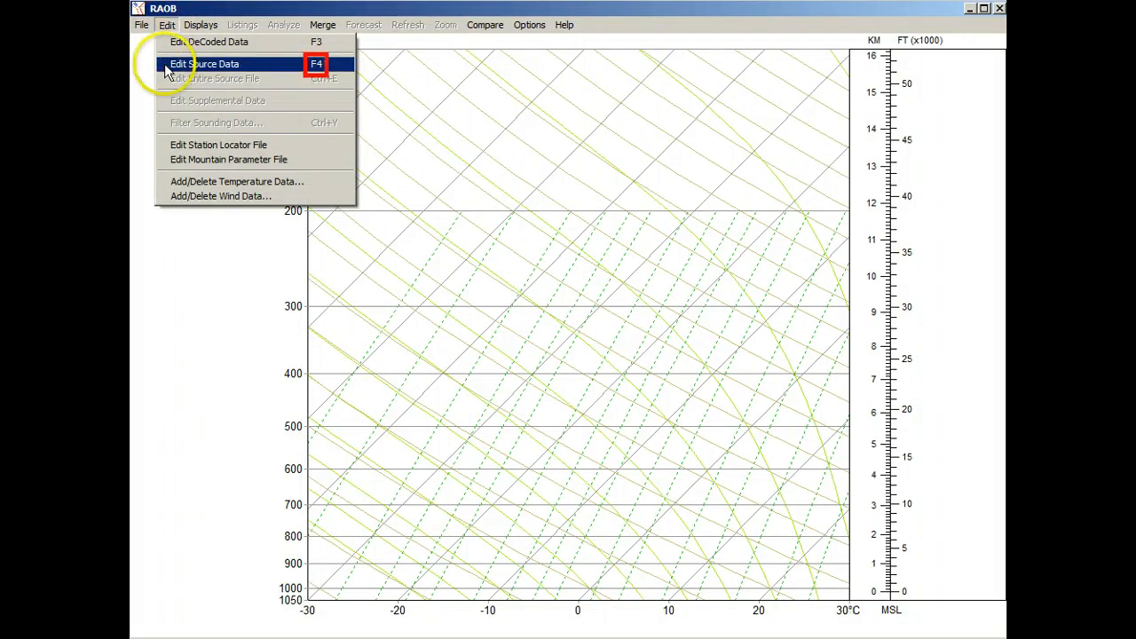
left_click(205, 64)
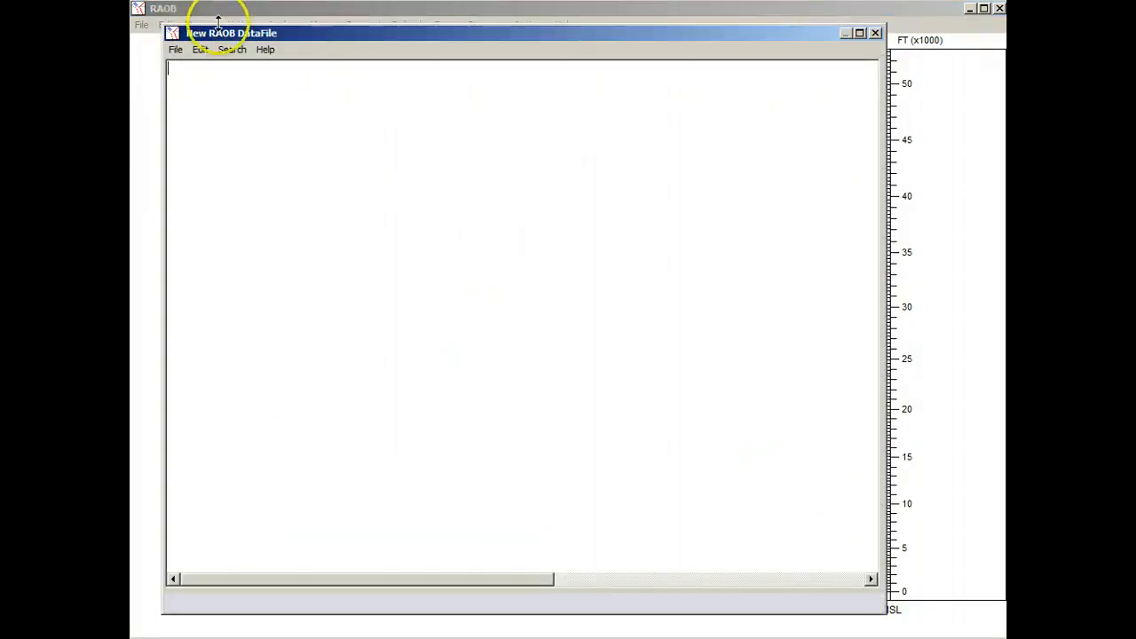
left_click(199, 50)
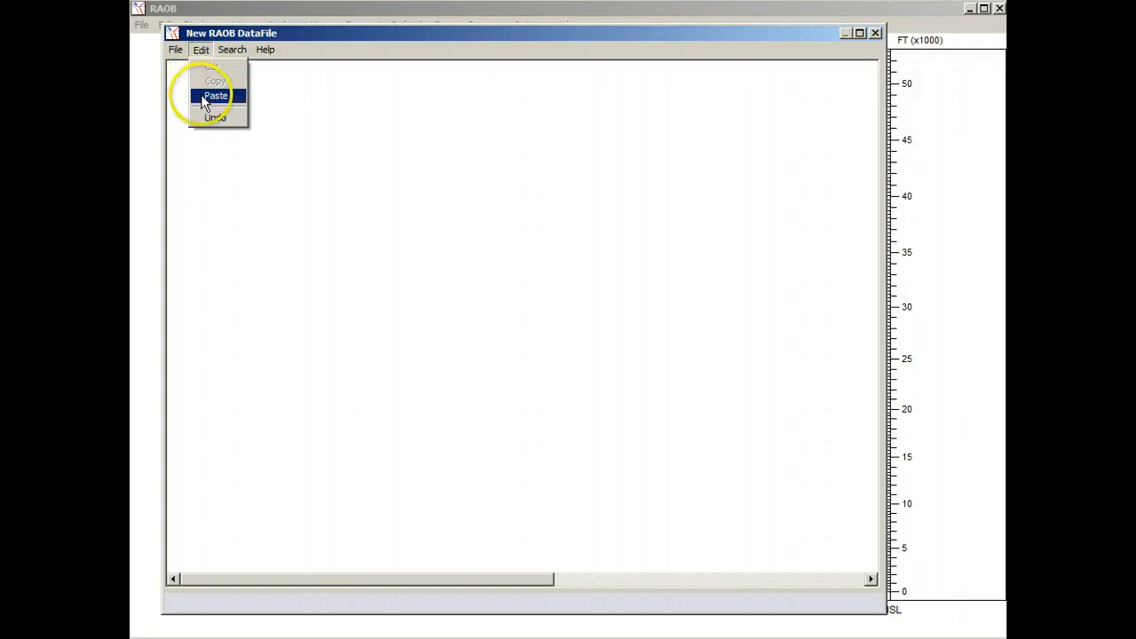
left_click(215, 96)
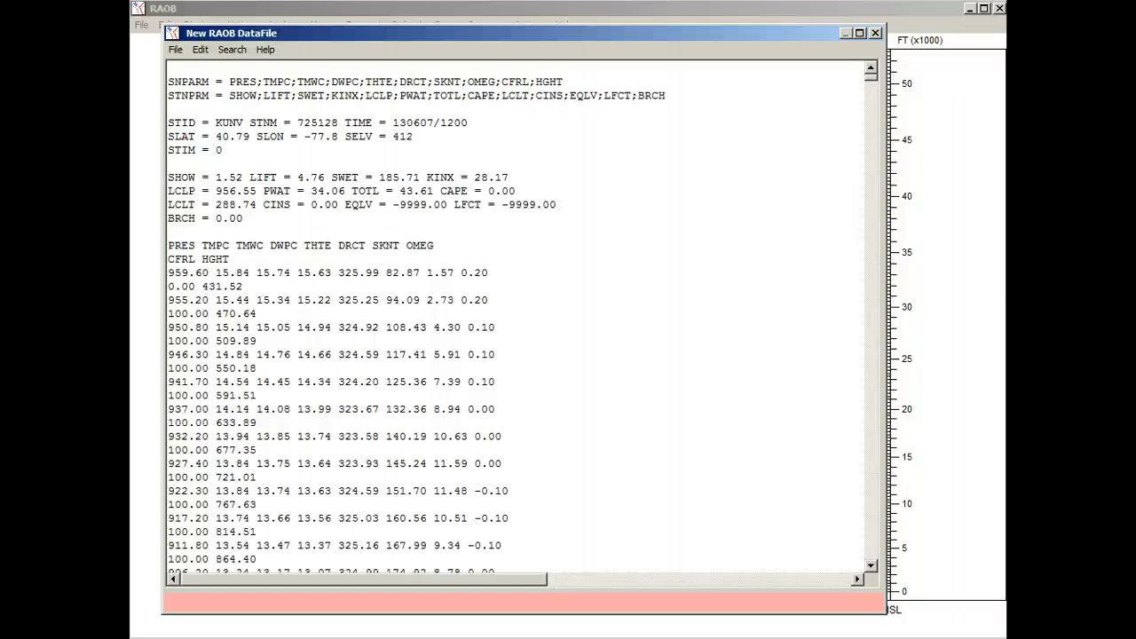
Exit the data file editor to save BUFKIT.txt and plot KUNV sounding 1 of 85
left_click(174, 49)
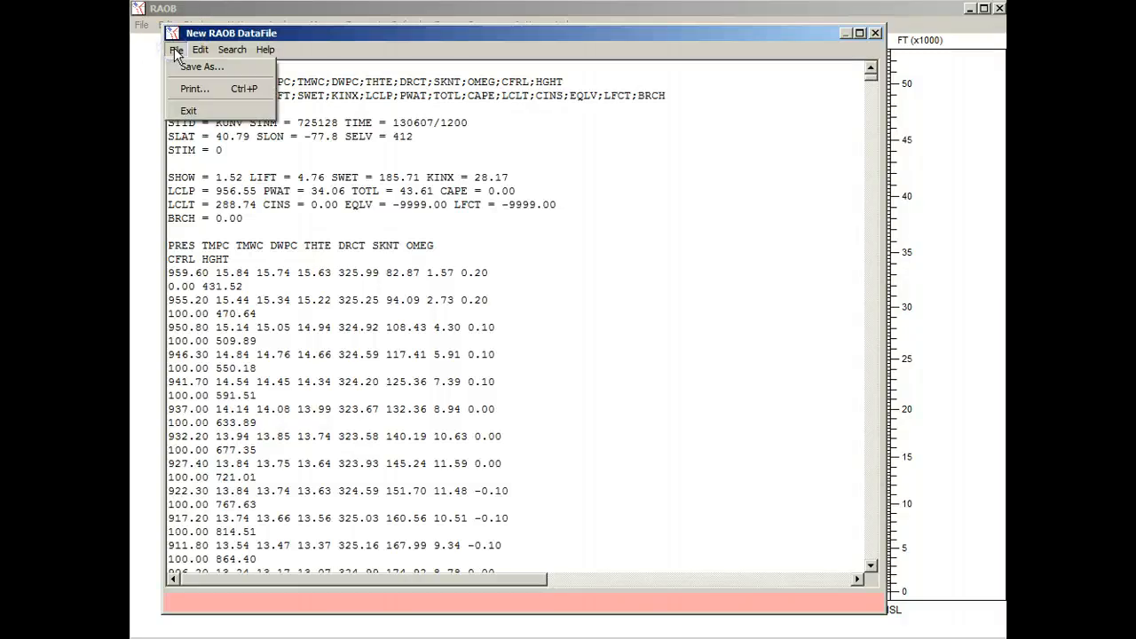
mouse_move(202, 68)
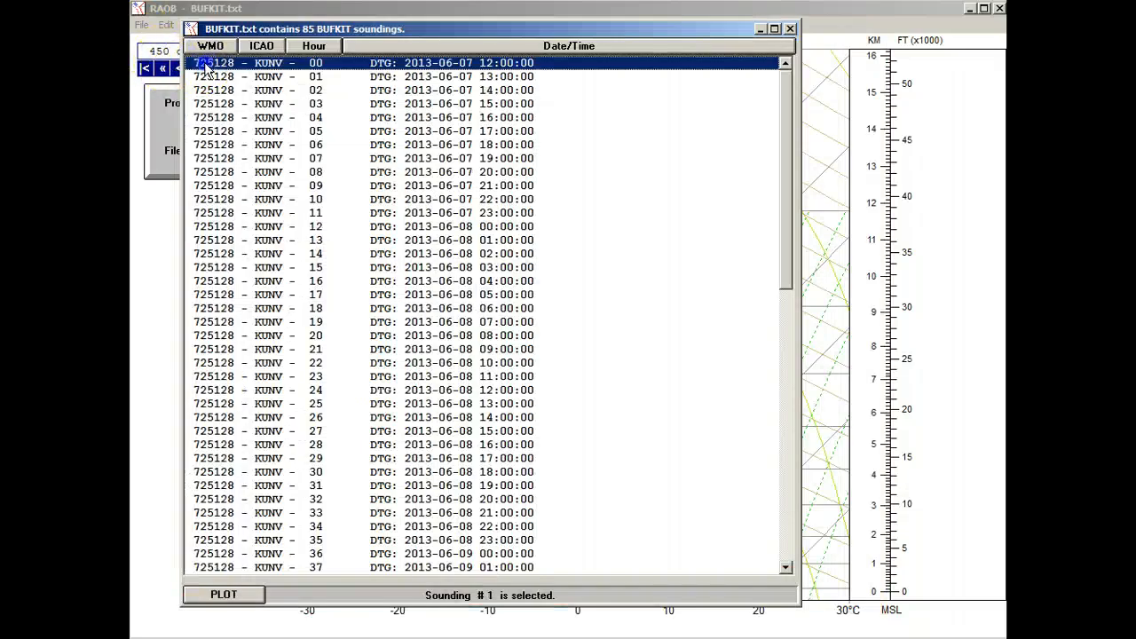
left_click(223, 595)
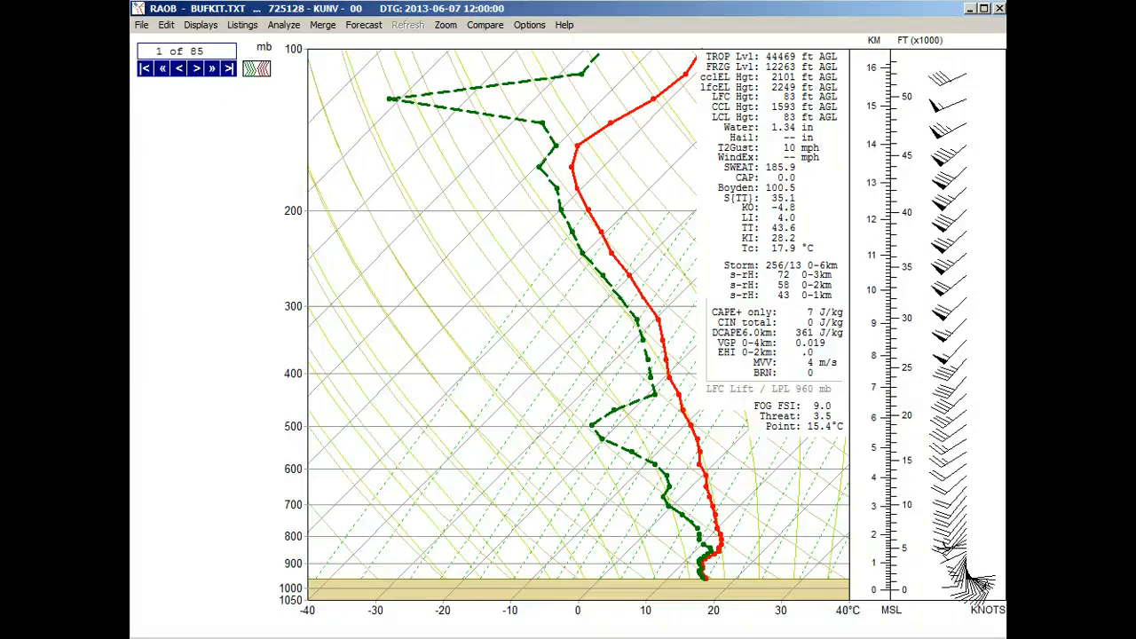